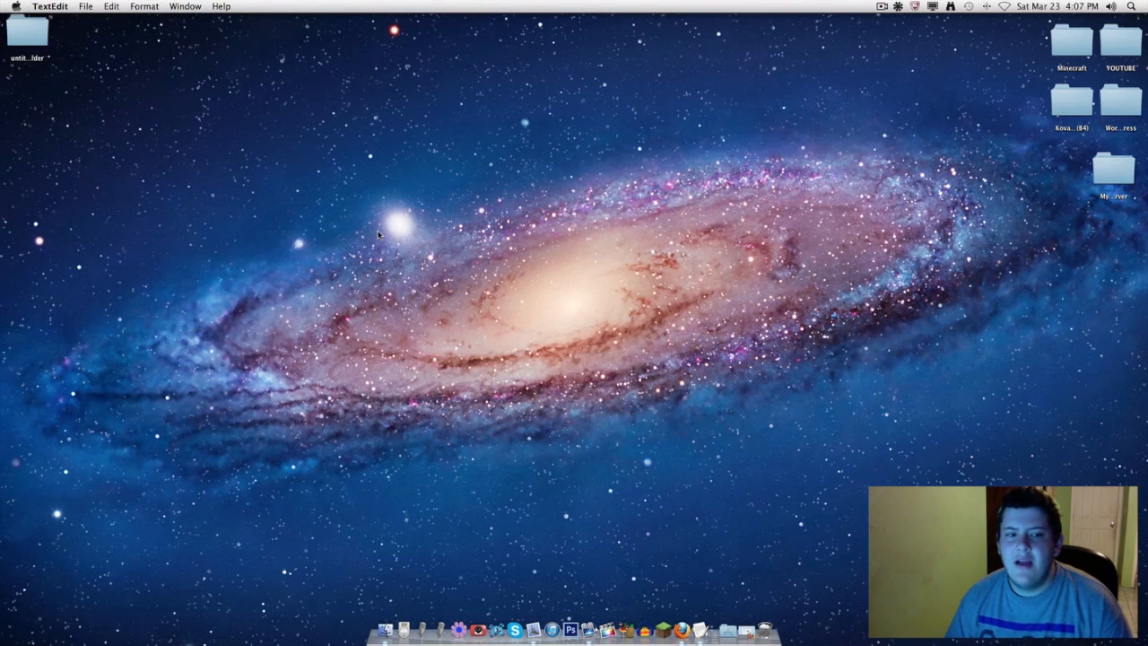
Bring up the desktop's shortcut menu with the Change Desktop Background… option.
right_click(378, 236)
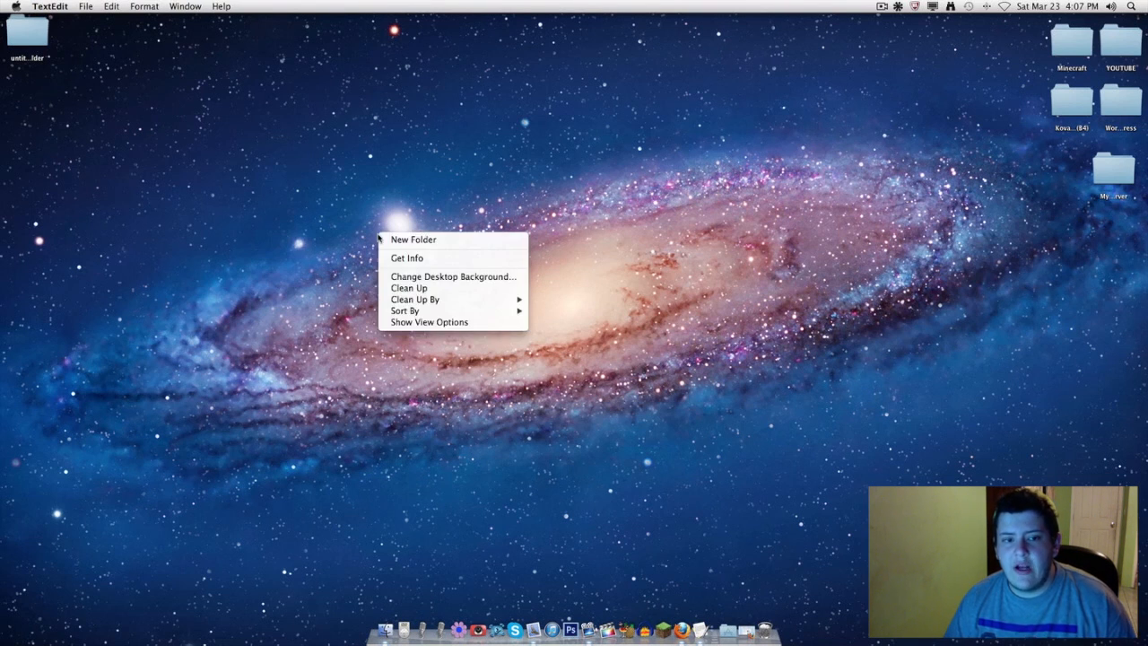
mouse_move(453, 276)
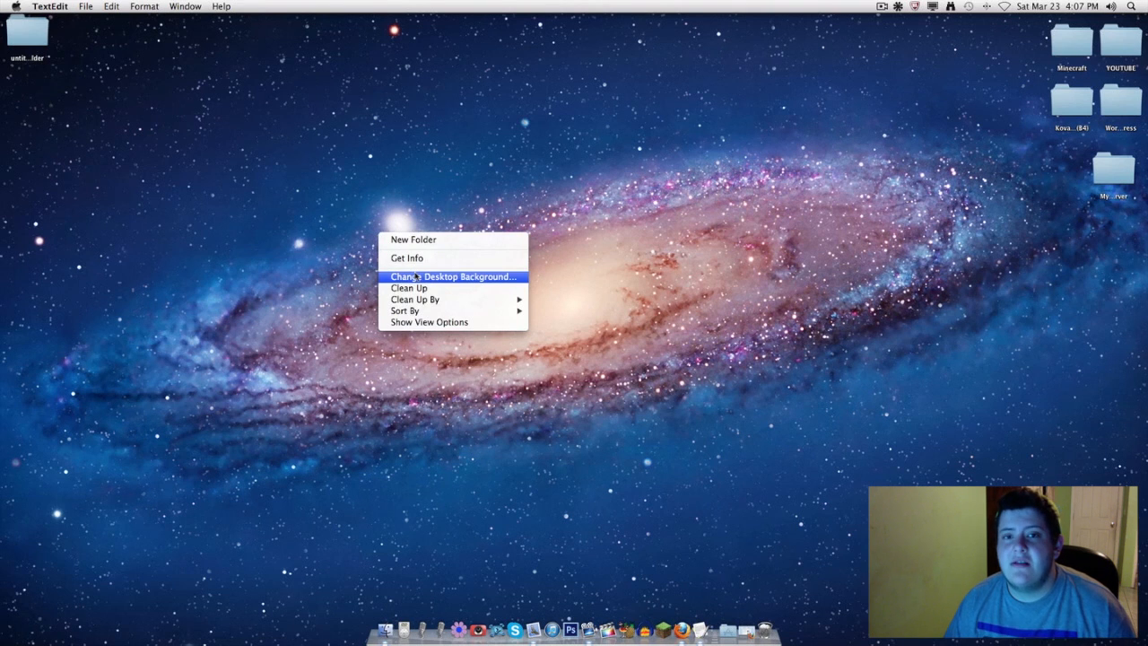
click(453, 276)
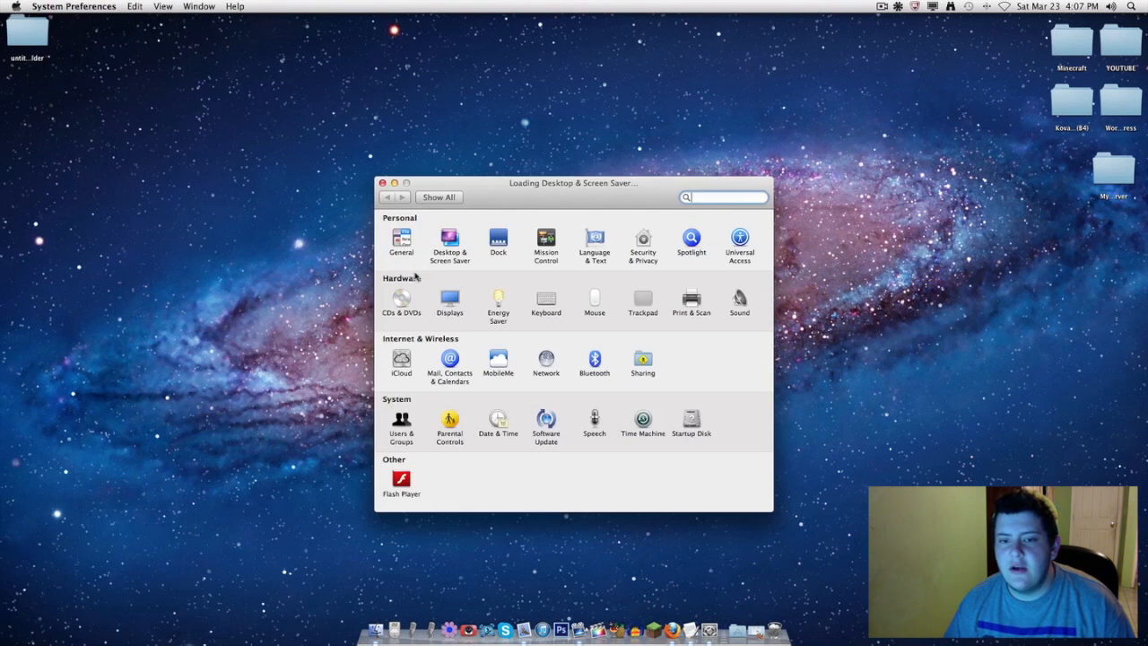
click(449, 242)
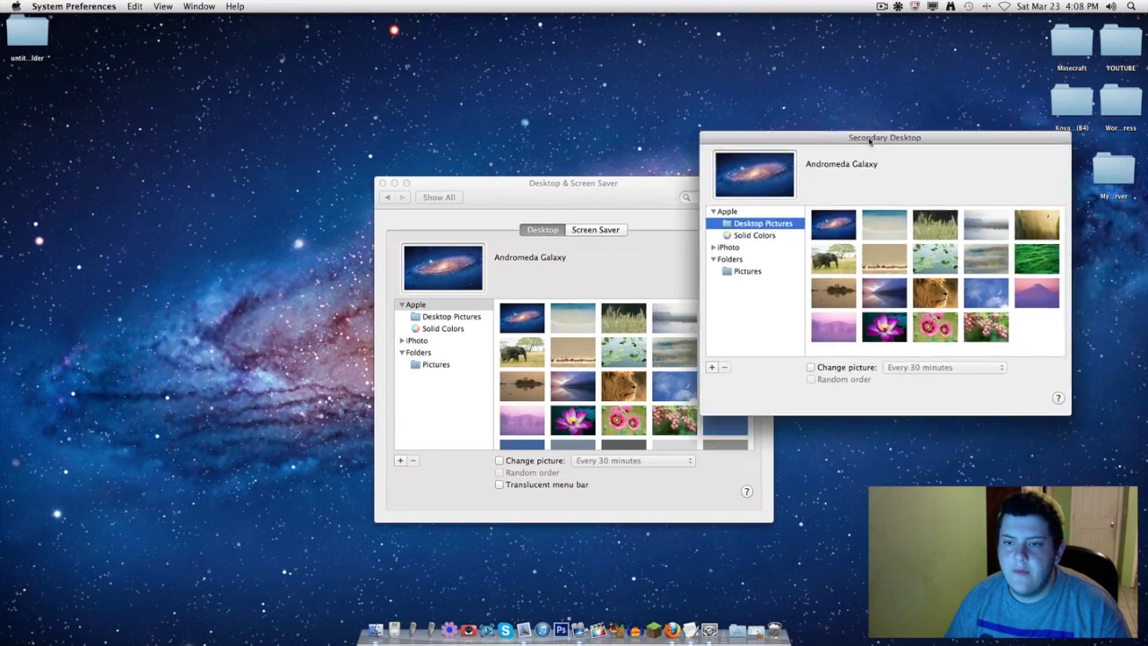
drag(883, 137, 886, 176)
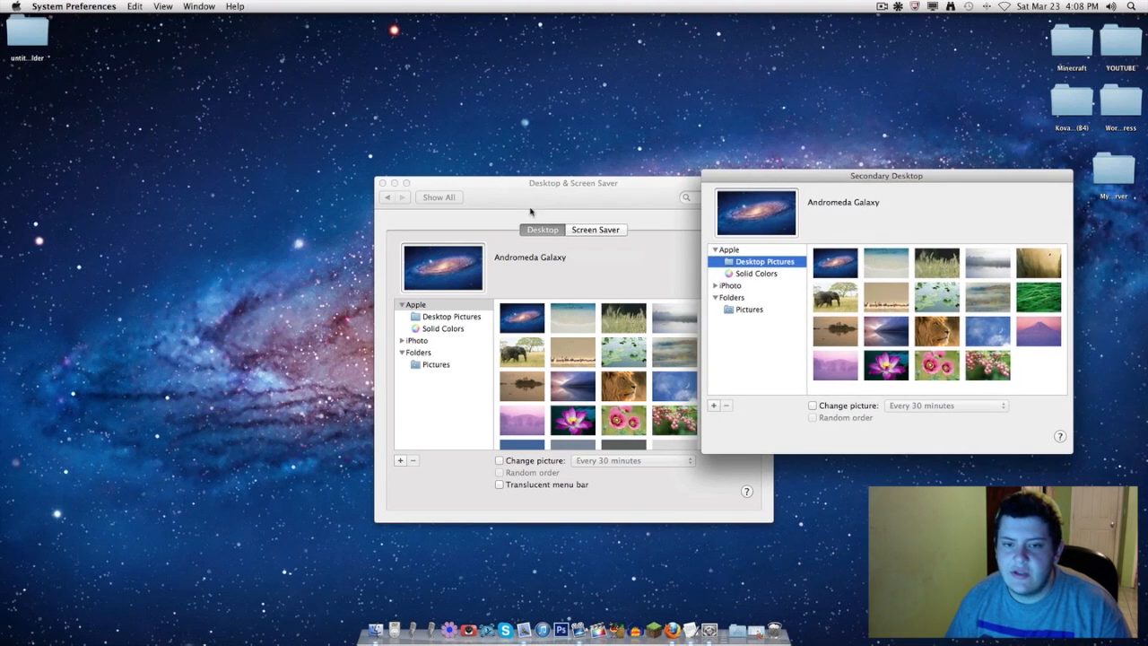
mouse_move(825, 177)
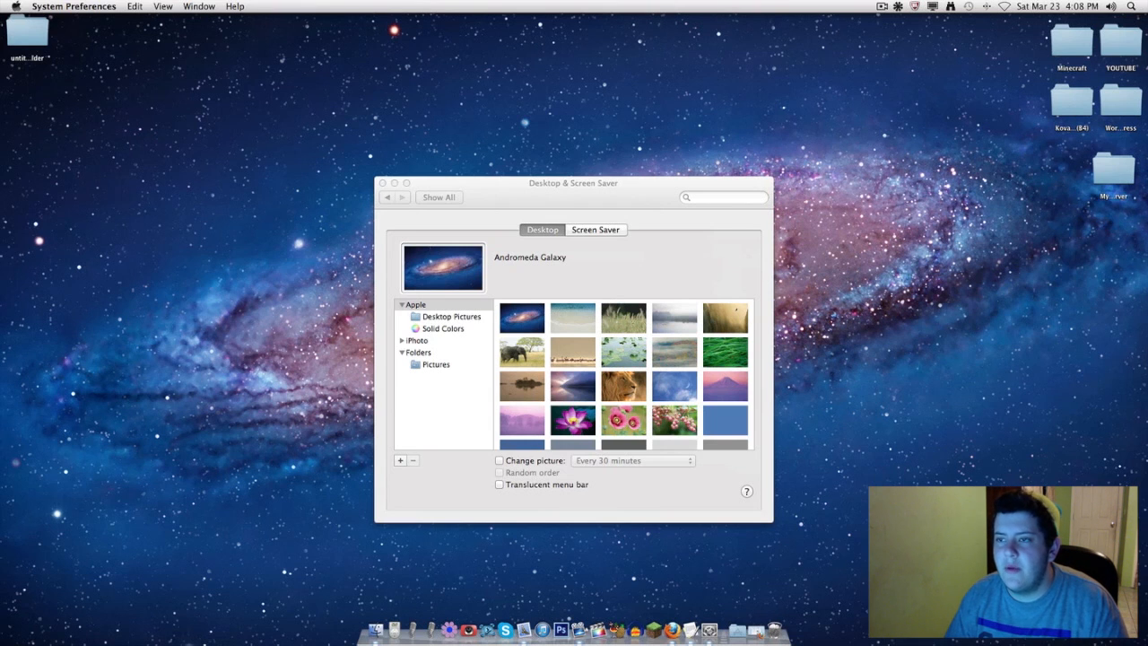
click(383, 183)
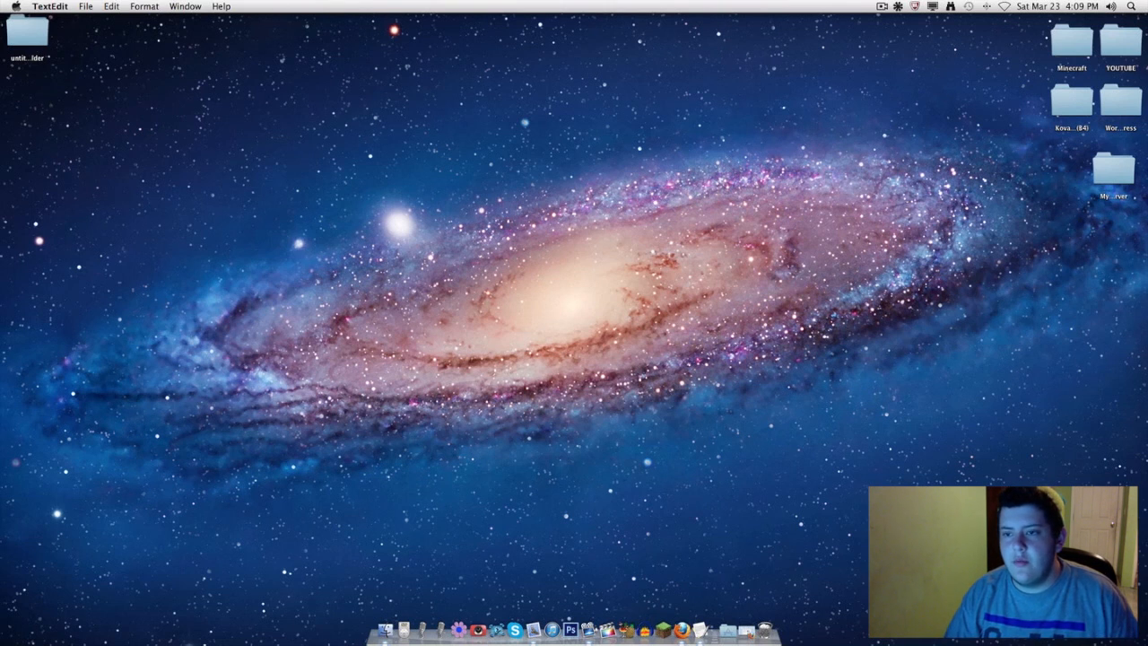
Move a right-side desktop folder down beside the bottom-right desktop folder.
drag(1071, 100, 313, 376)
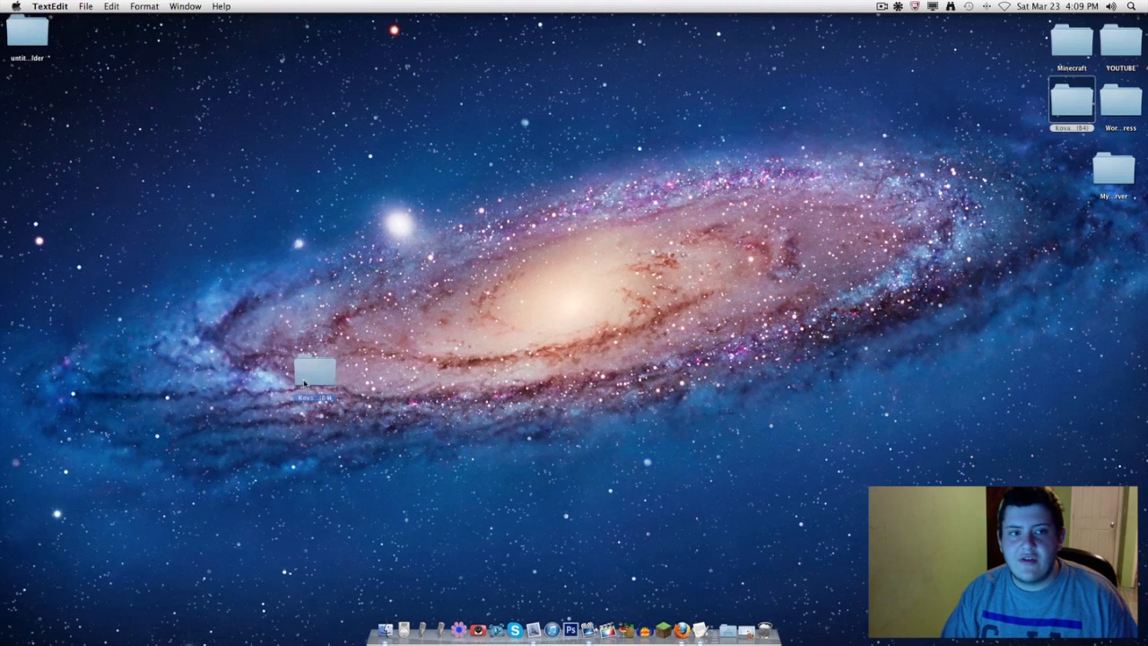
drag(314, 372, 23, 323)
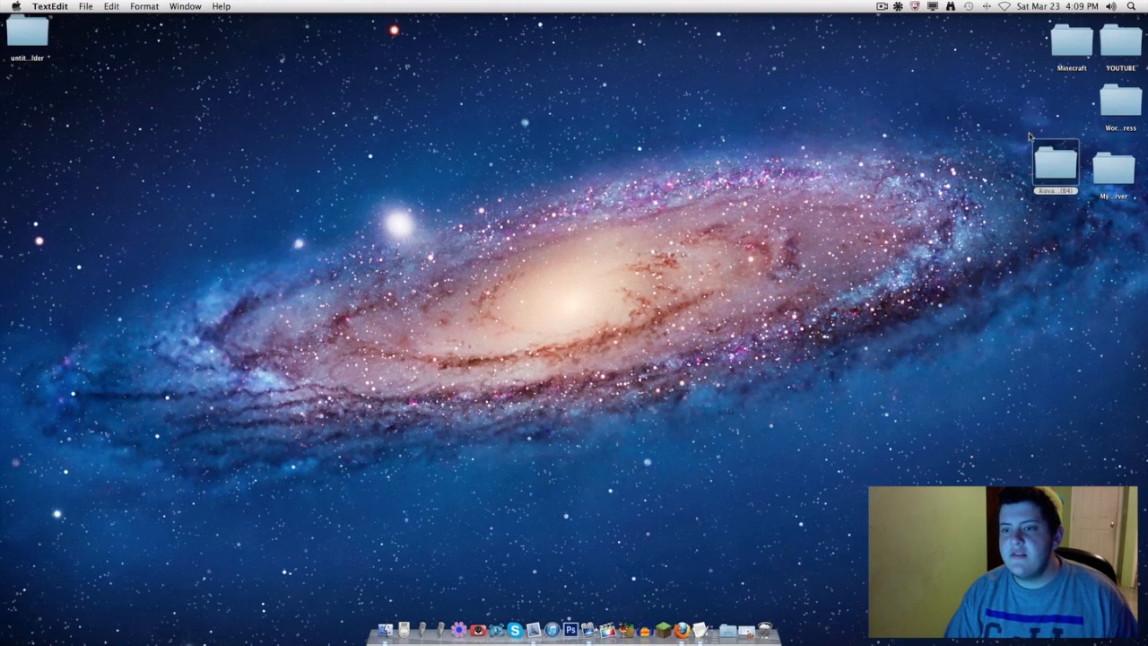
Launch System Preferences from the Apple menu with Finder in front.
click(1056, 161)
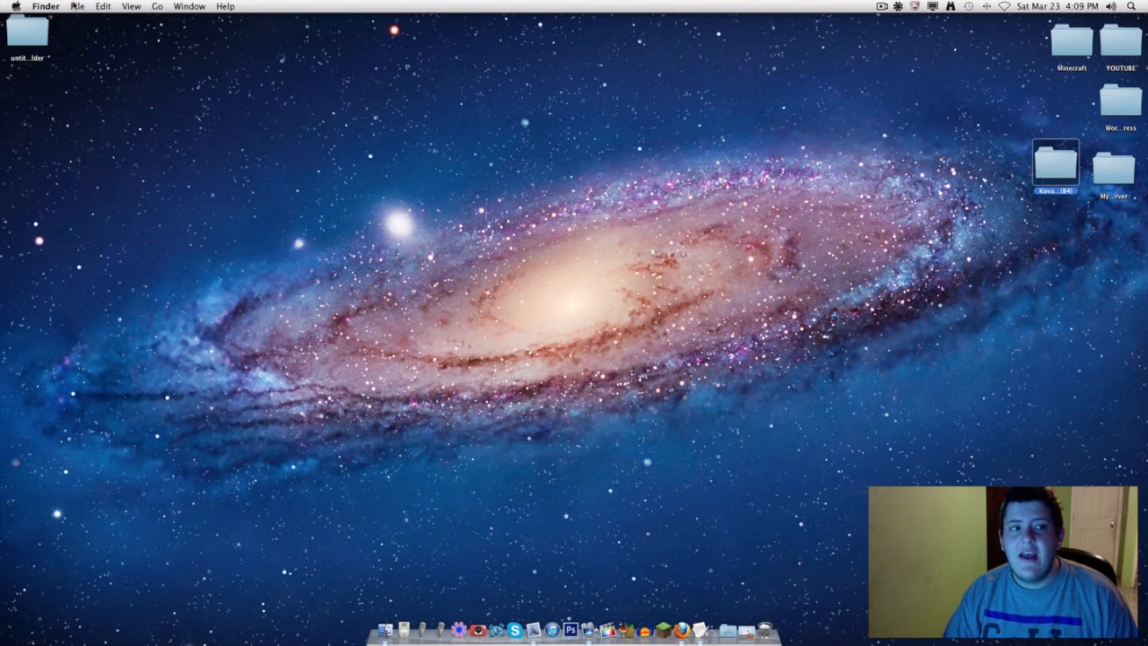
click(15, 6)
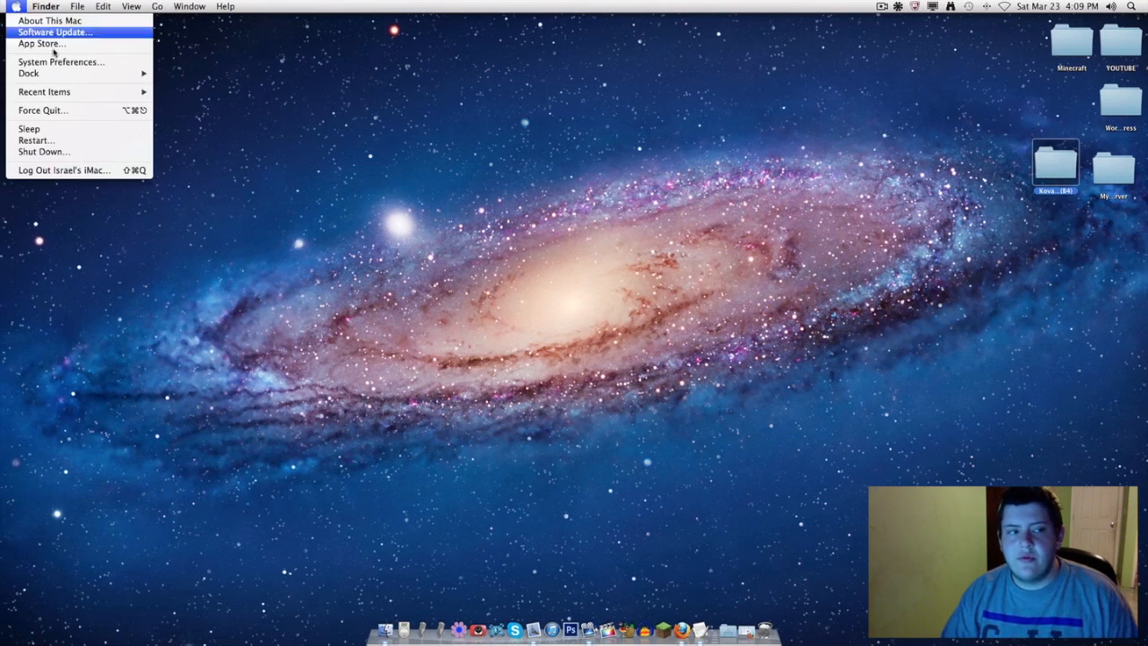
click(60, 61)
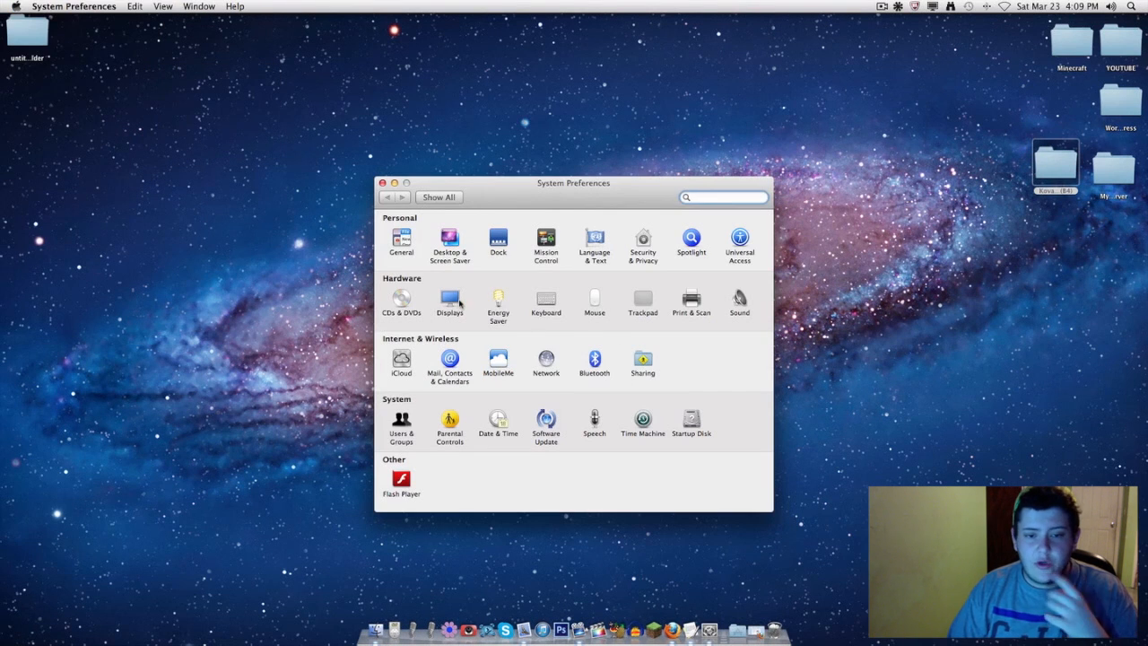
In Displays Arrangement, try display and menu-bar positions, ending with side-by-side screens, menu bar left.
click(449, 303)
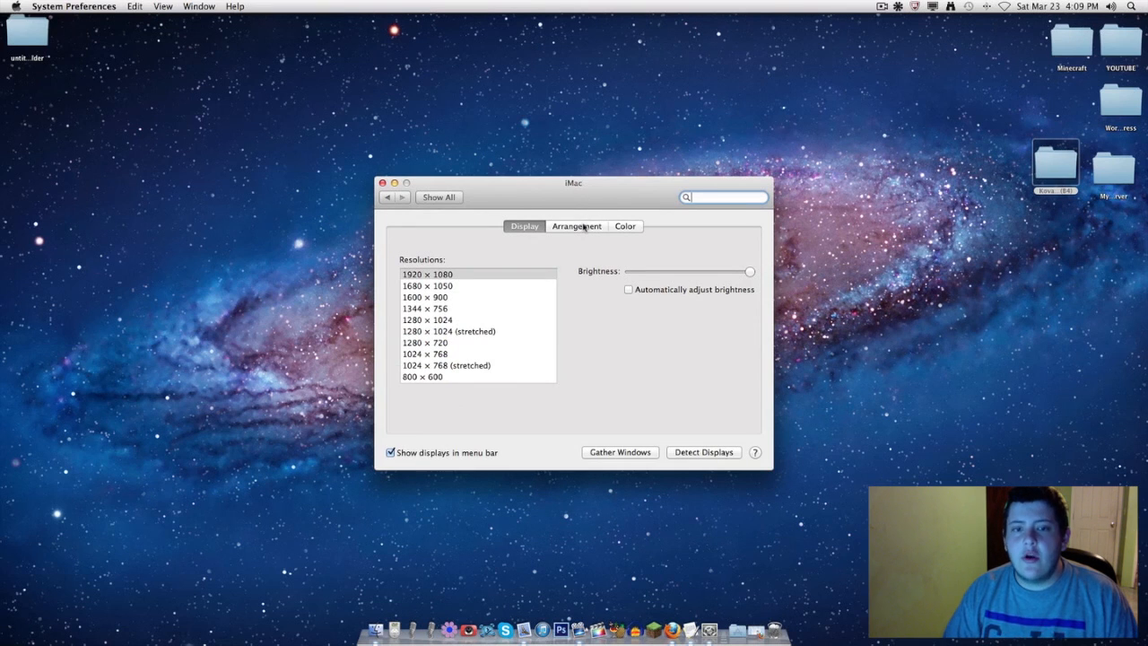
click(577, 226)
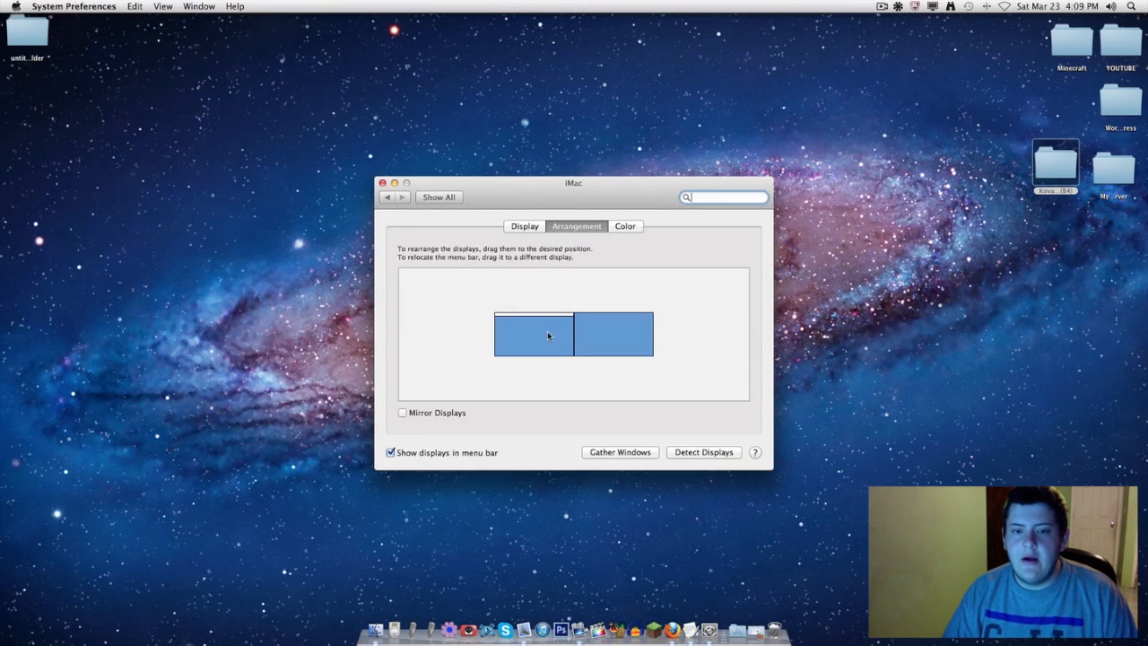
mouse_move(556, 324)
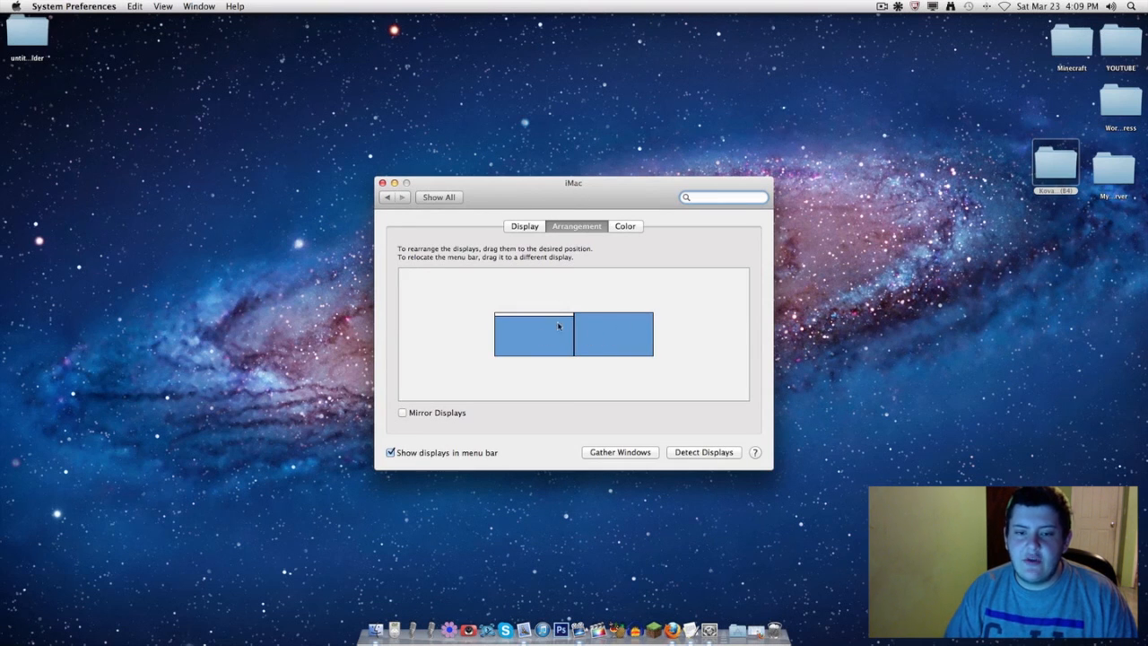
mouse_move(565, 347)
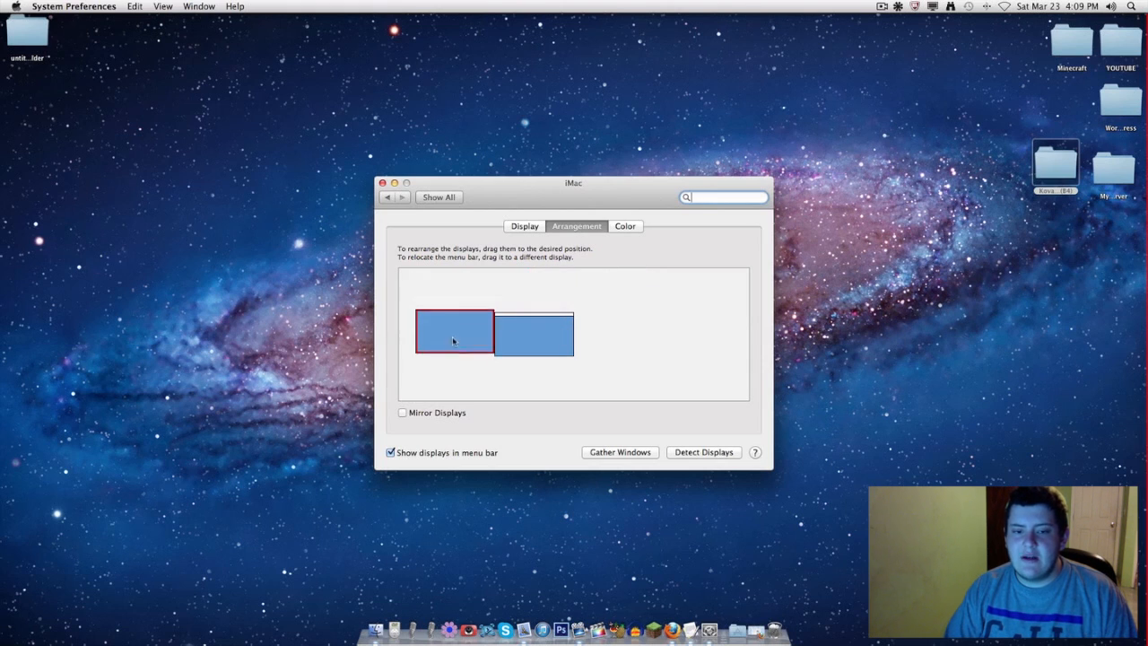
drag(453, 332, 614, 334)
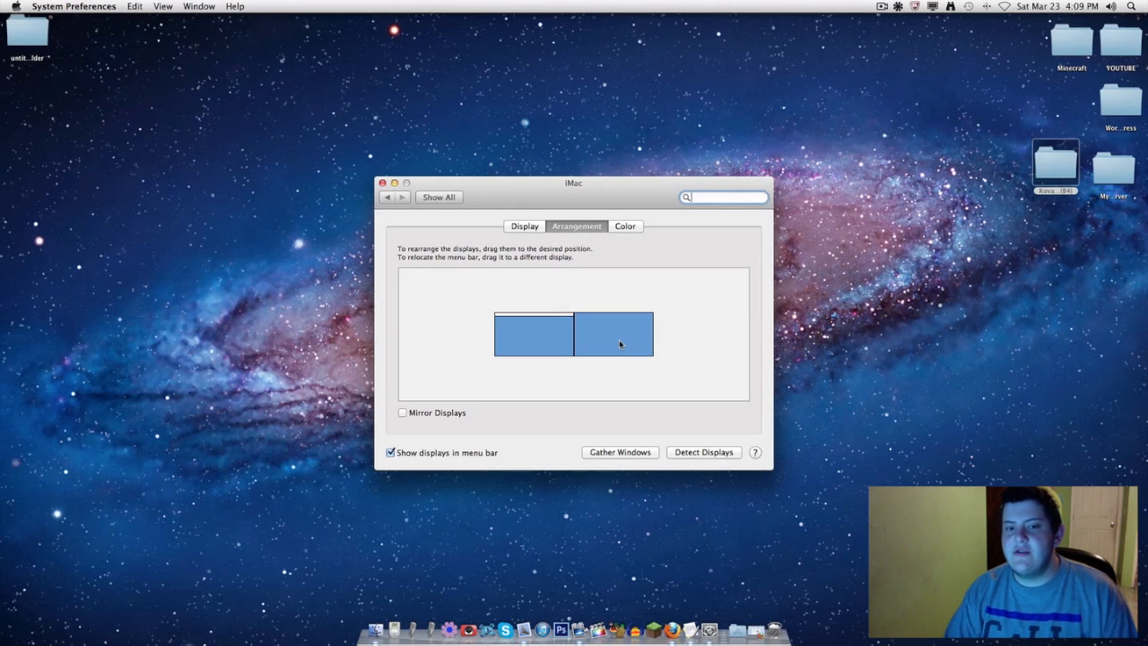
click(533, 334)
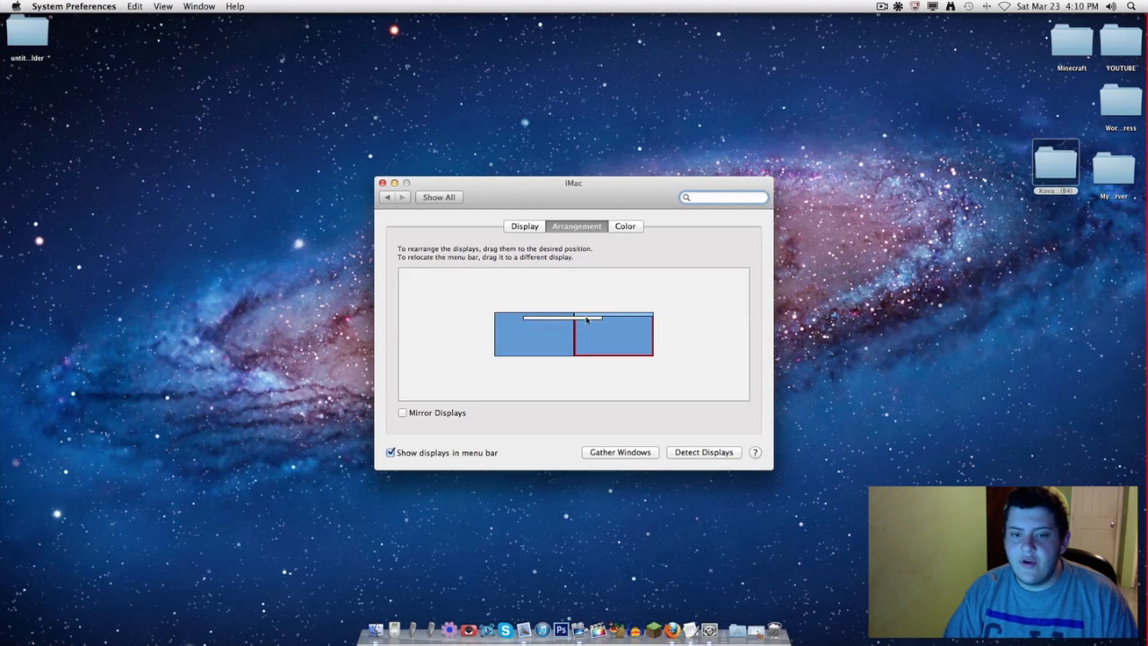
drag(587, 318, 533, 317)
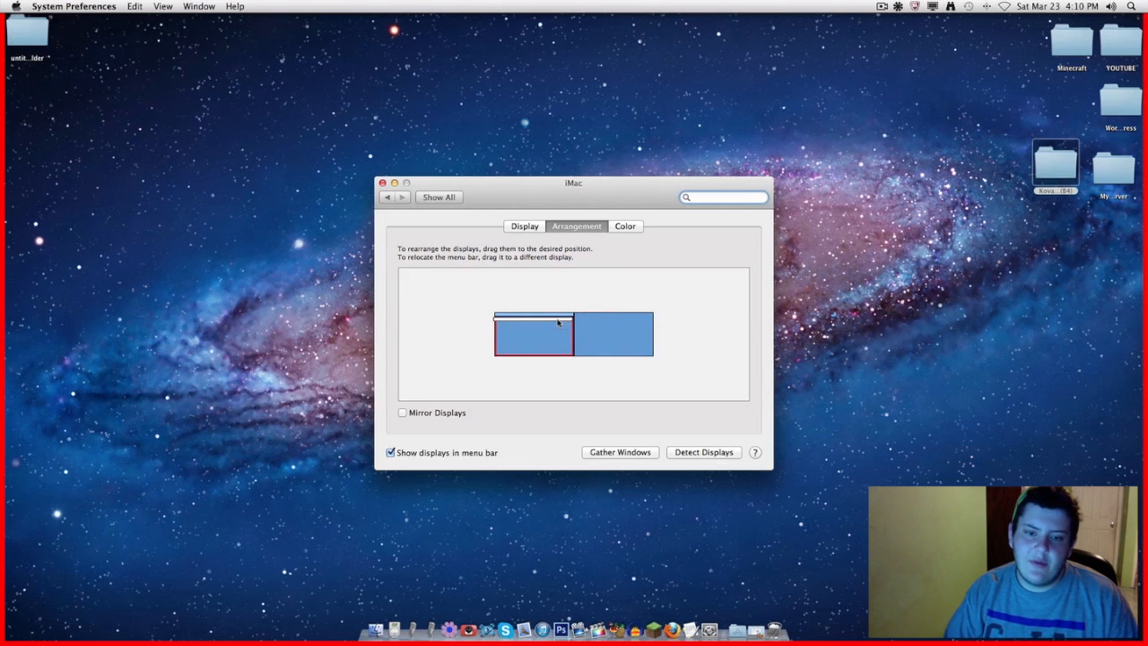
click(383, 183)
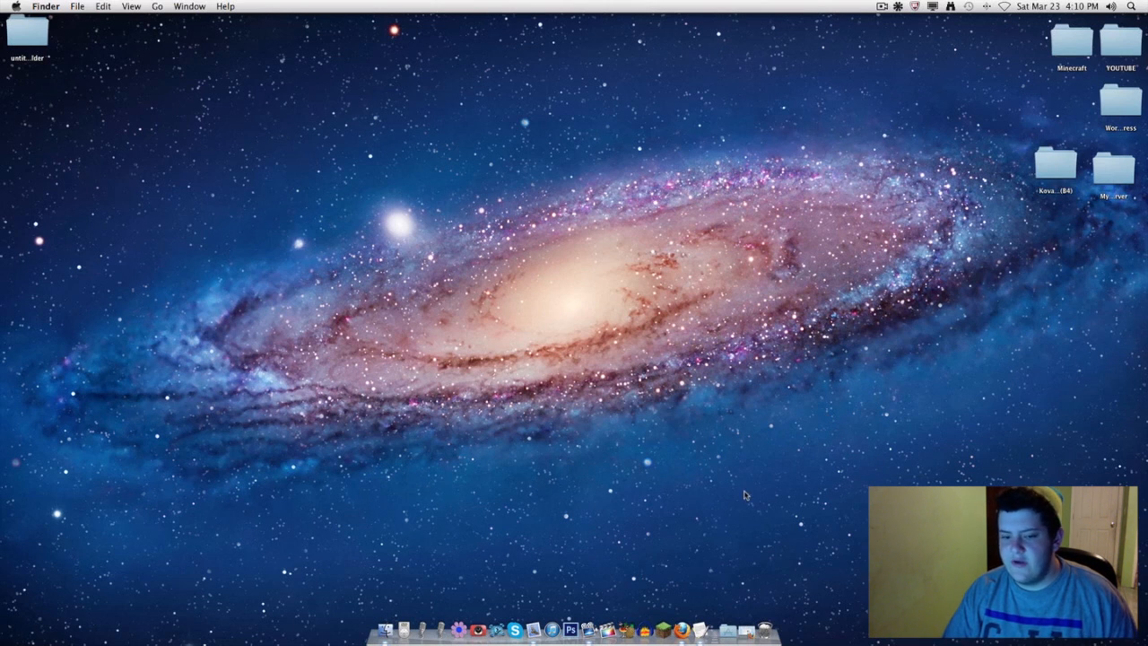
mouse_move(146, 42)
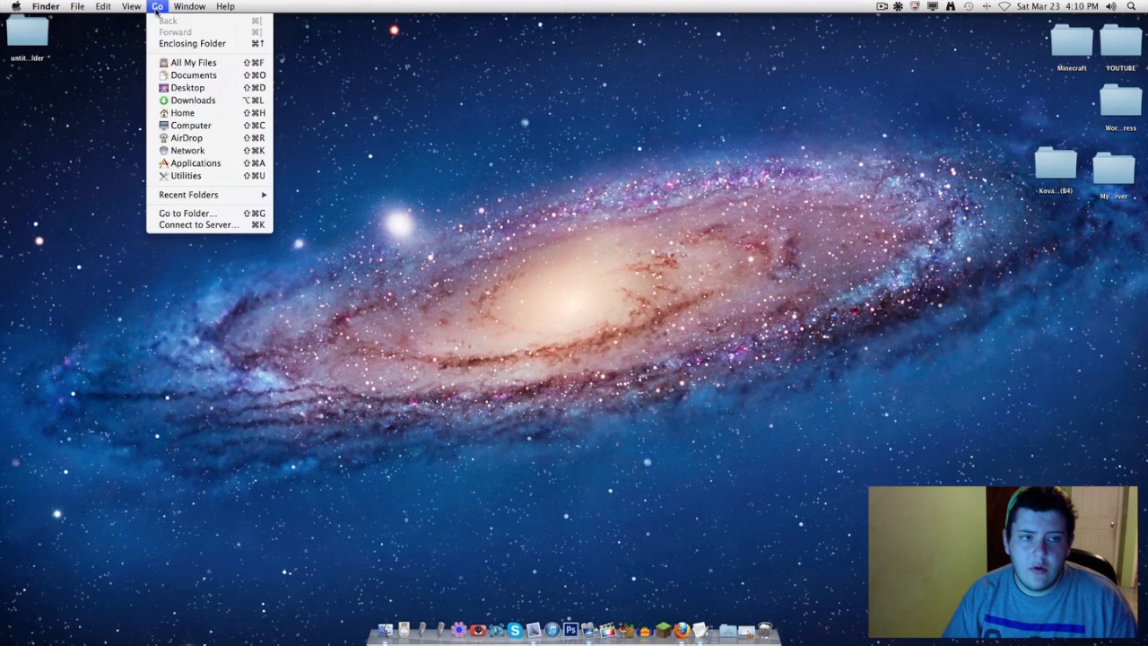
Launch Audio MIDI Setup from the Utilities folder, showing the Audio Devices window.
click(186, 175)
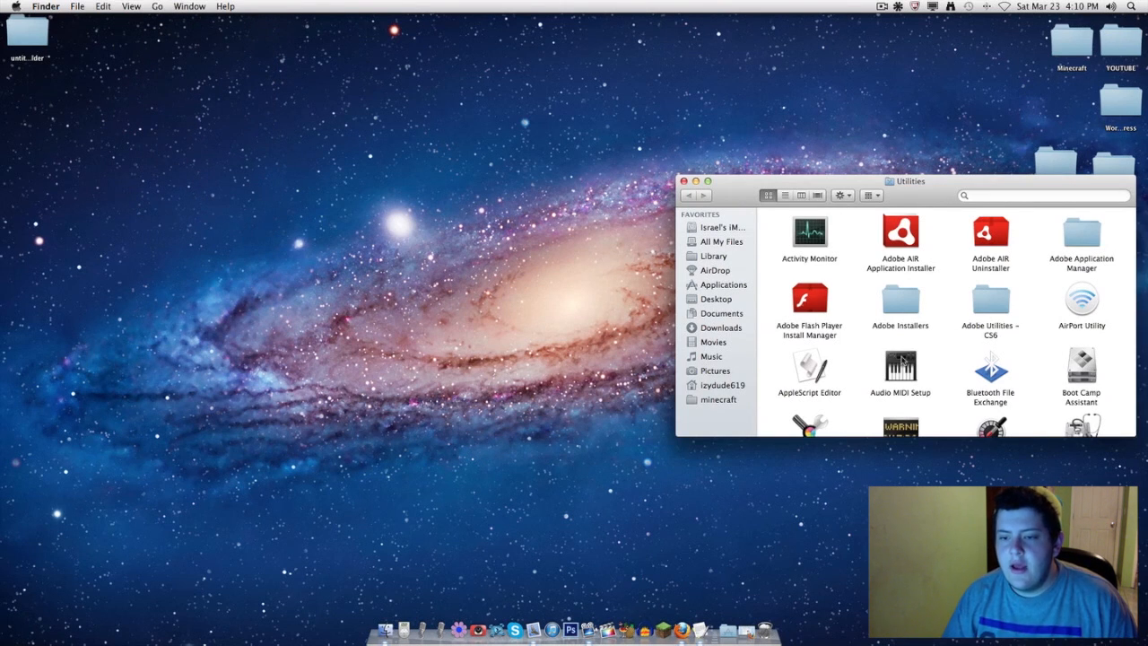
click(899, 368)
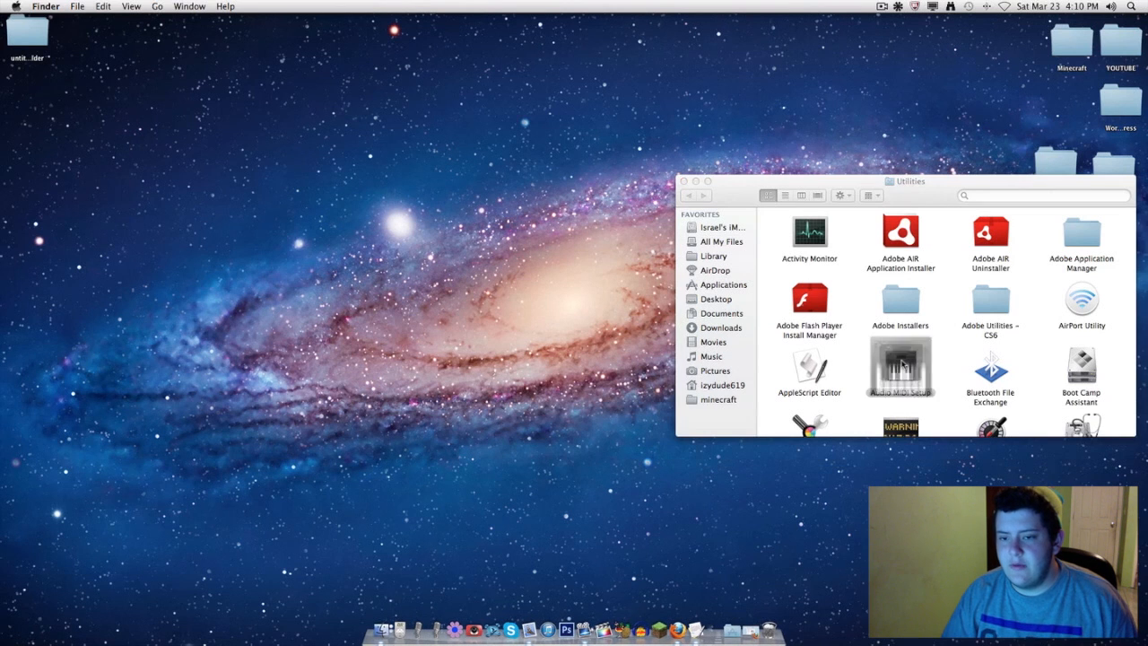
double_click(899, 368)
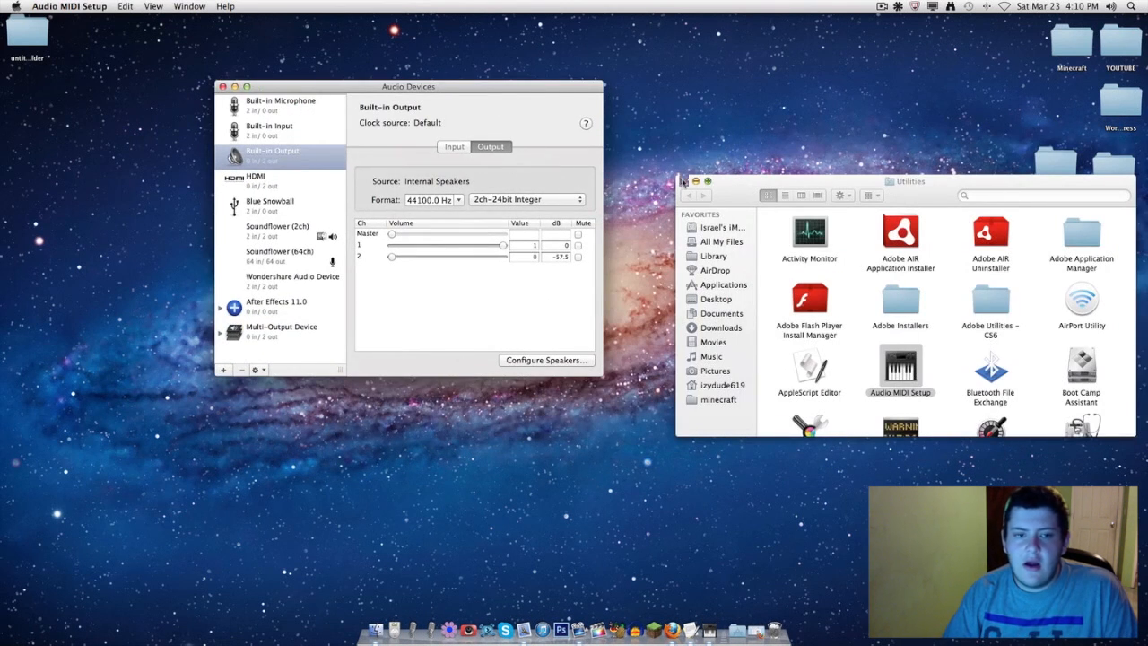
Create a new Multi-Output Device from the add-device choices.
click(684, 182)
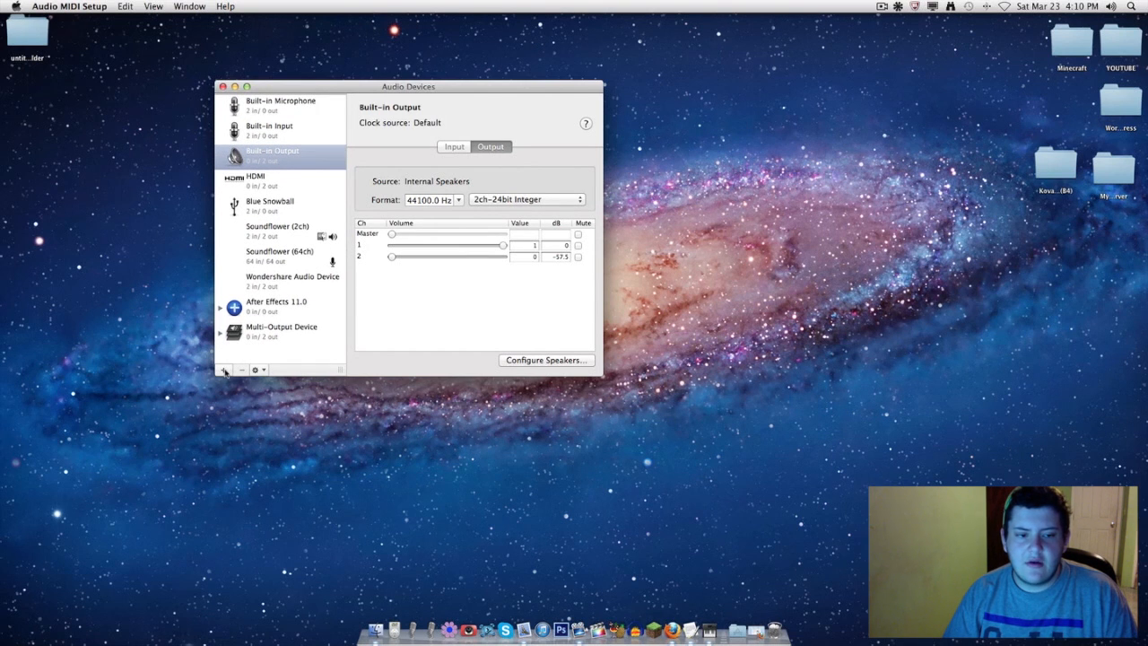
click(225, 370)
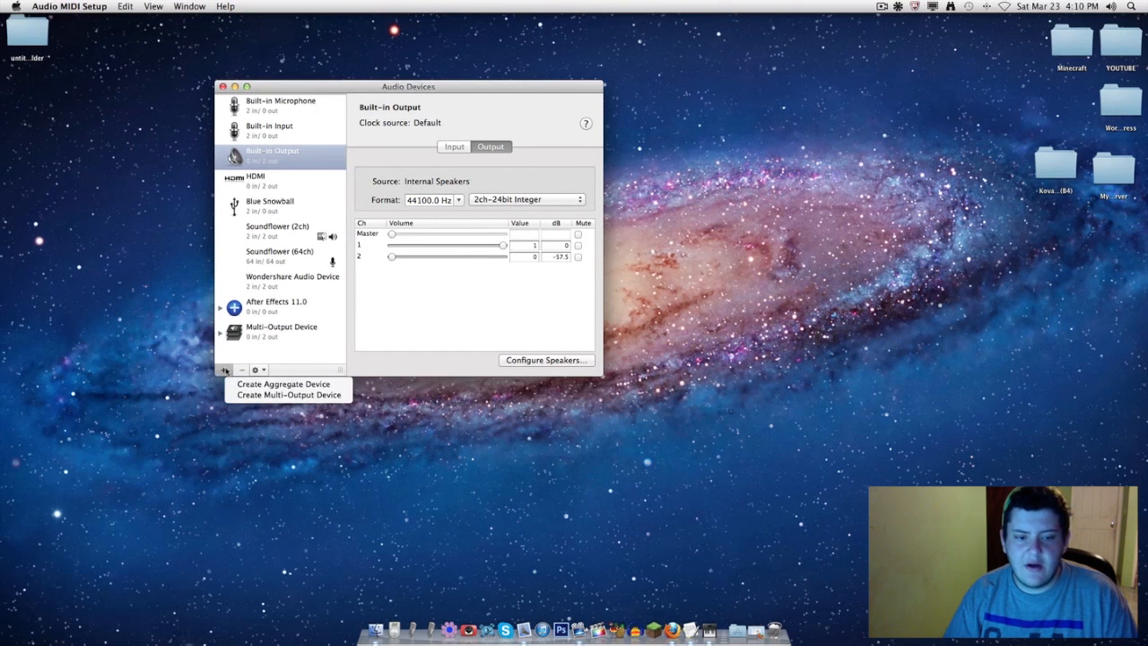
mouse_move(288, 394)
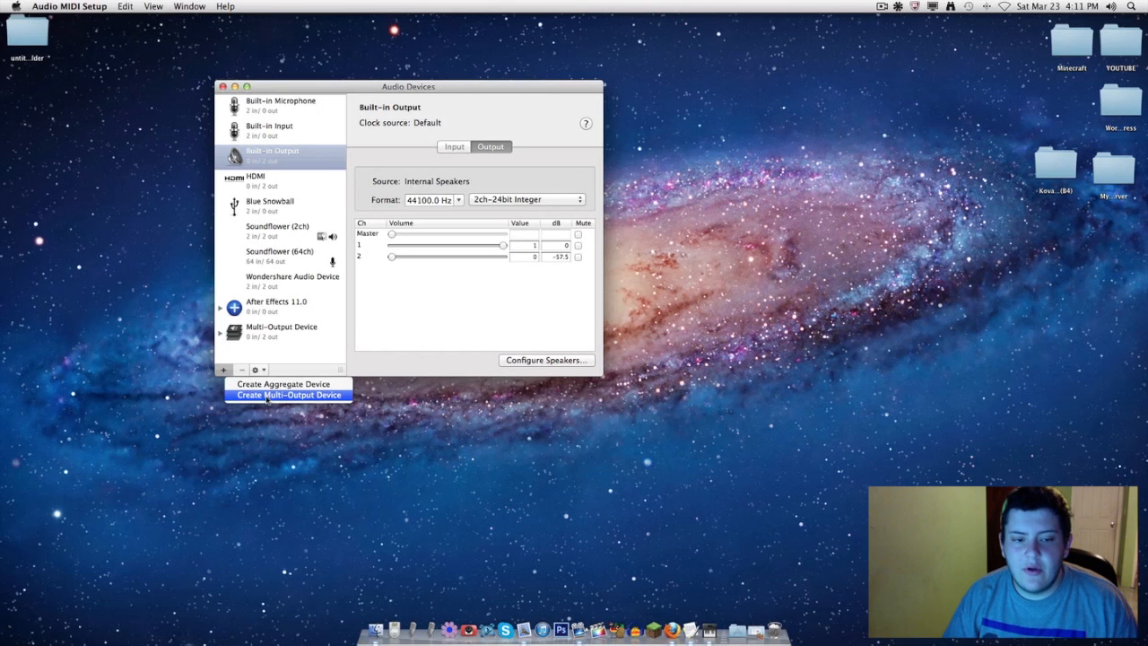
click(288, 394)
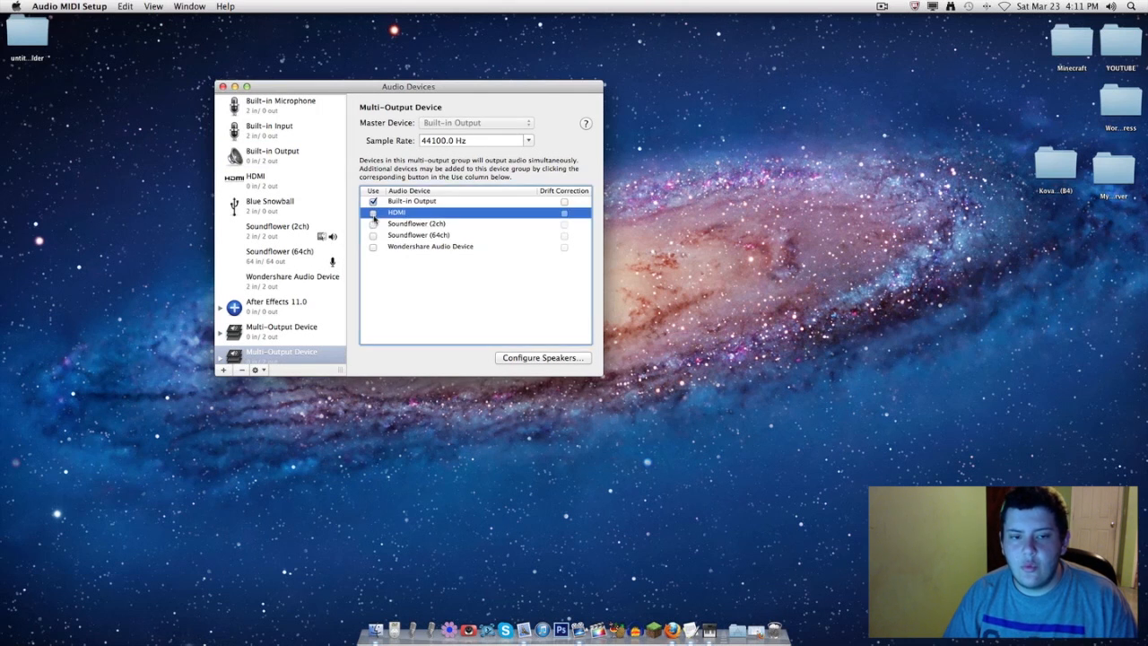
Include HDMI with Built-in Output as master and turn off HDMI drift correction.
click(563, 213)
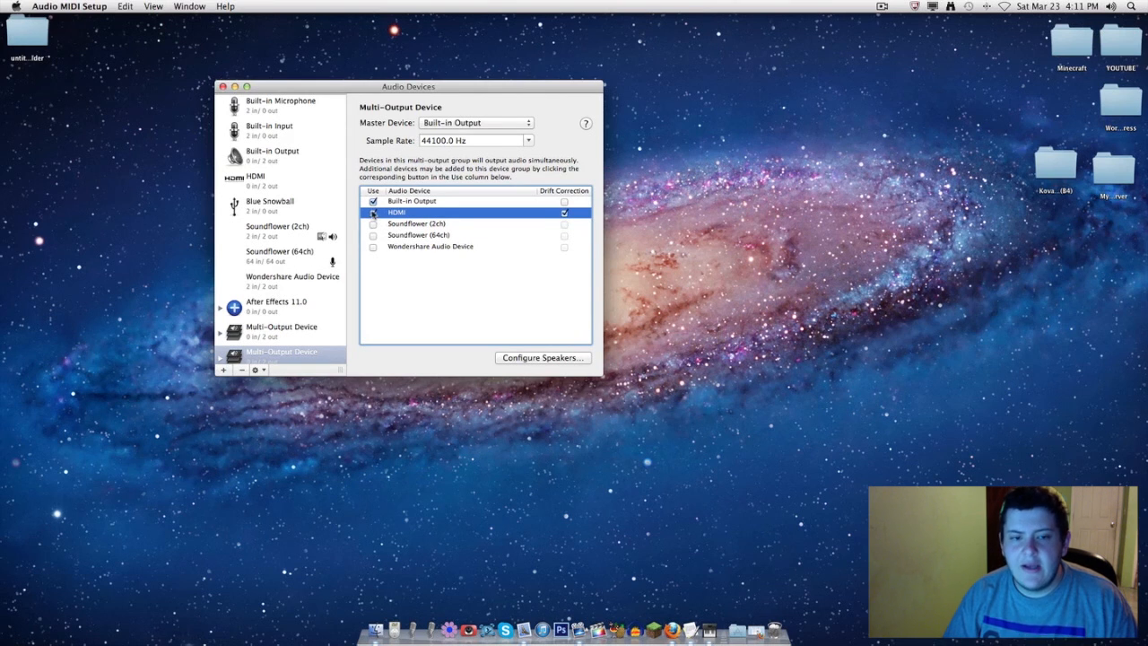
click(373, 213)
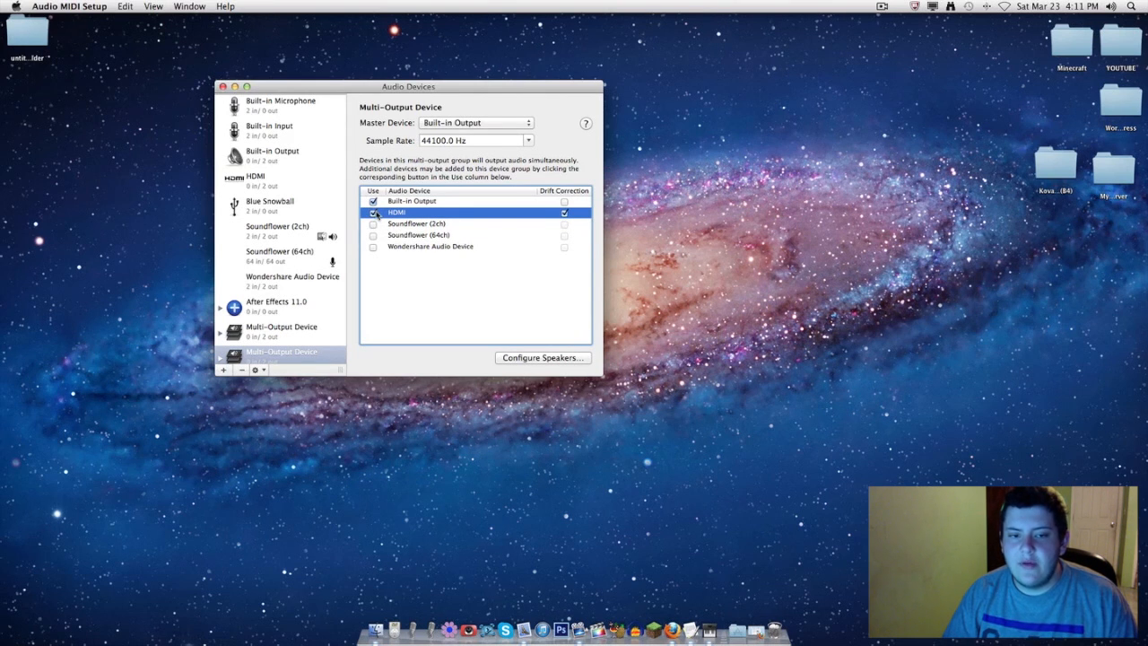
click(373, 223)
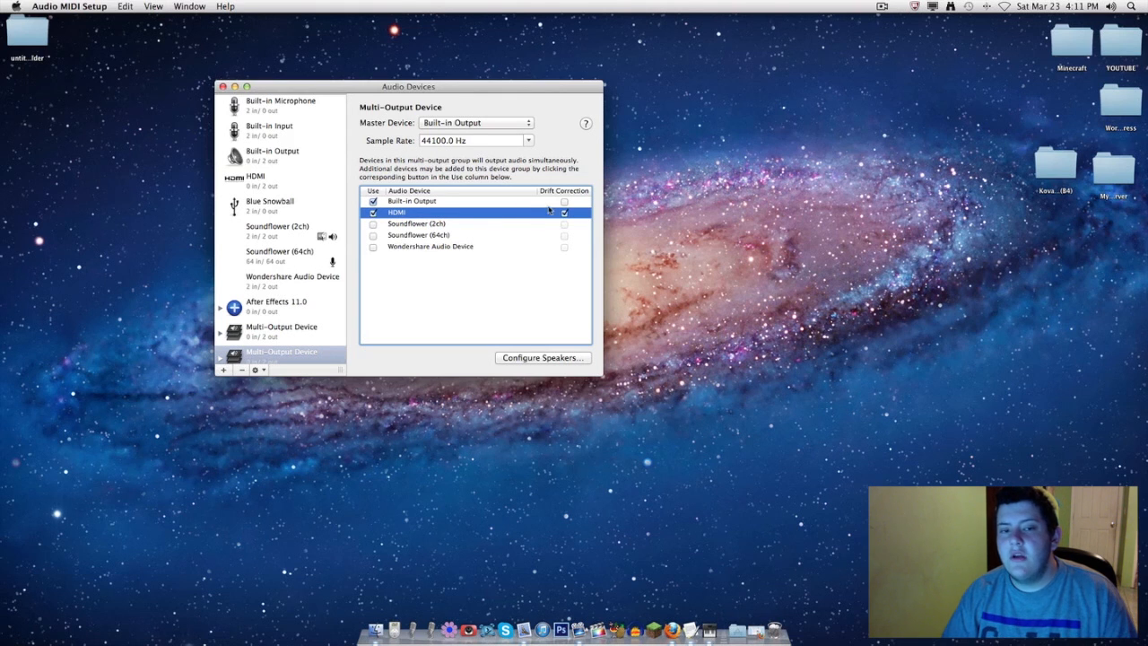
click(563, 201)
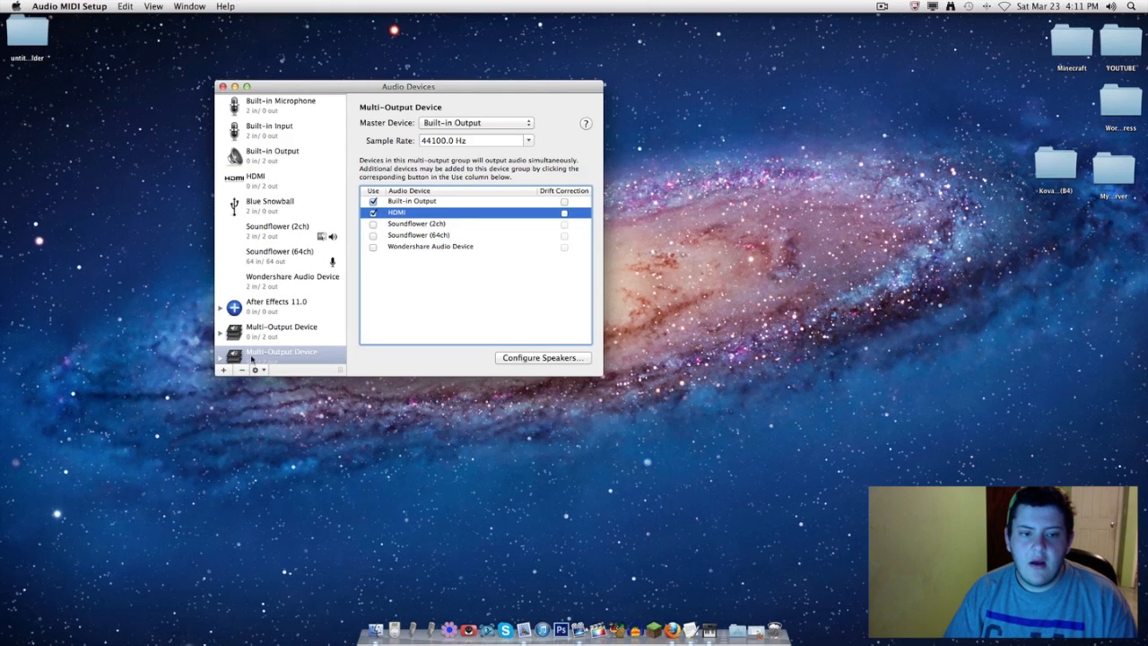
Delete the extra Multi-Output Device and check the remaining one still combines Built-in Output and HDMI.
click(281, 330)
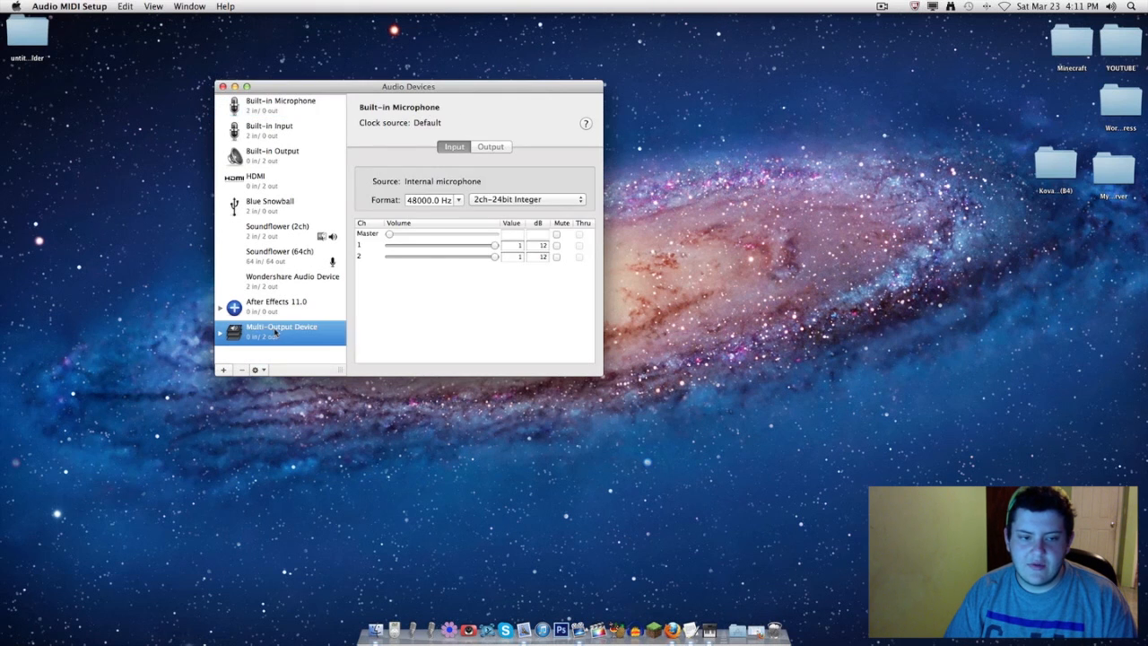
click(280, 329)
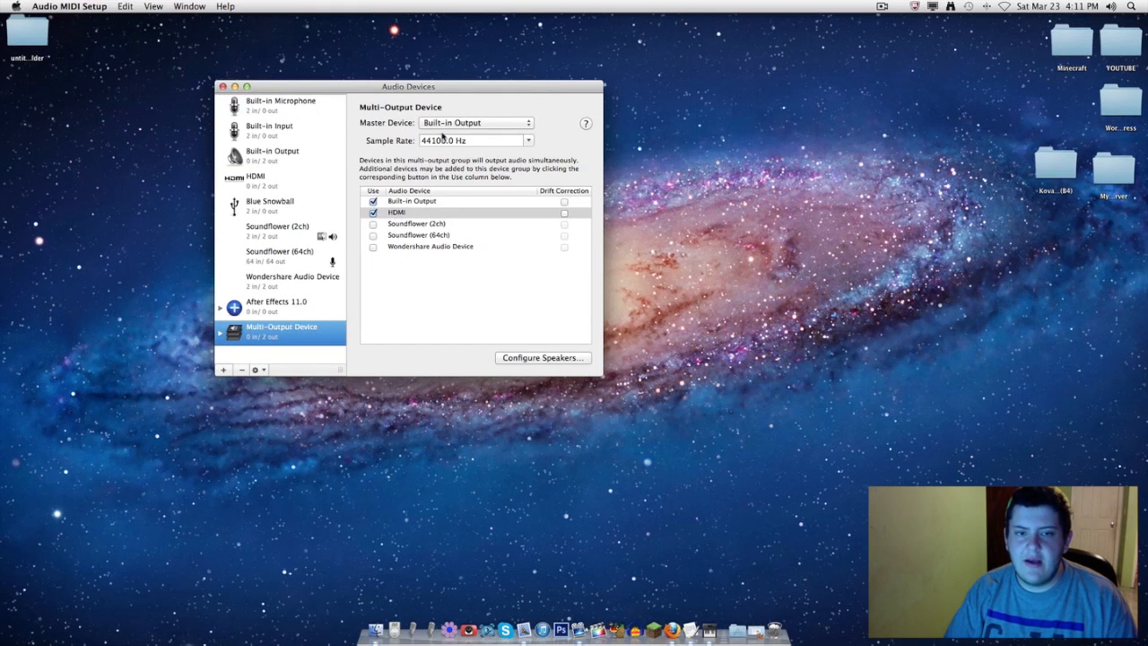
click(411, 201)
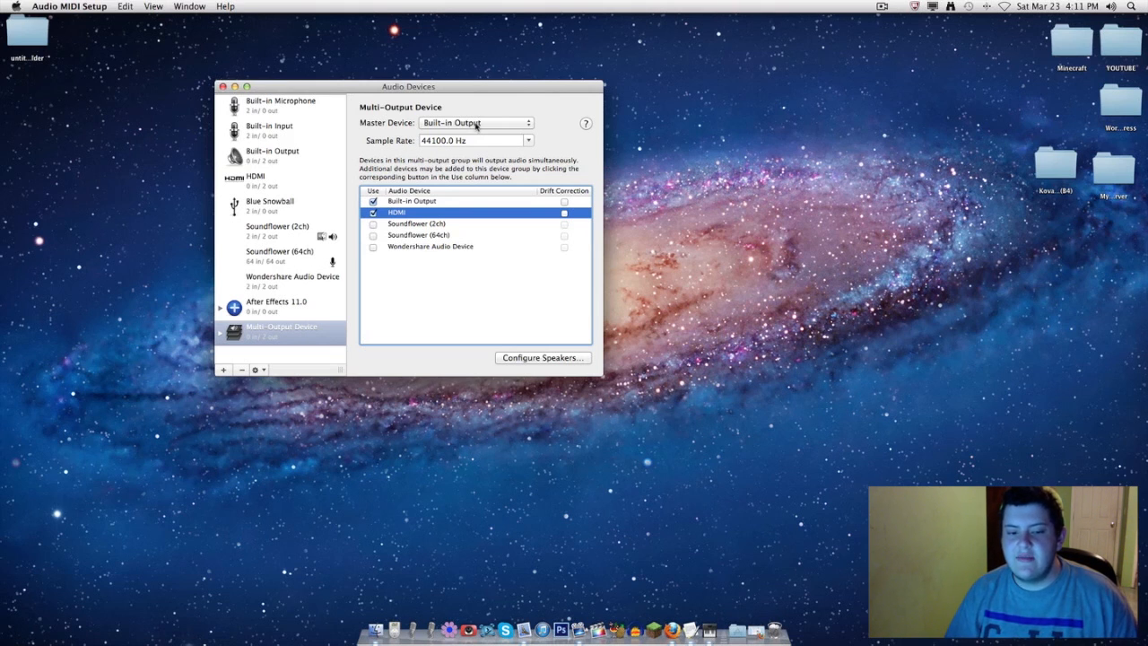
mouse_move(312, 170)
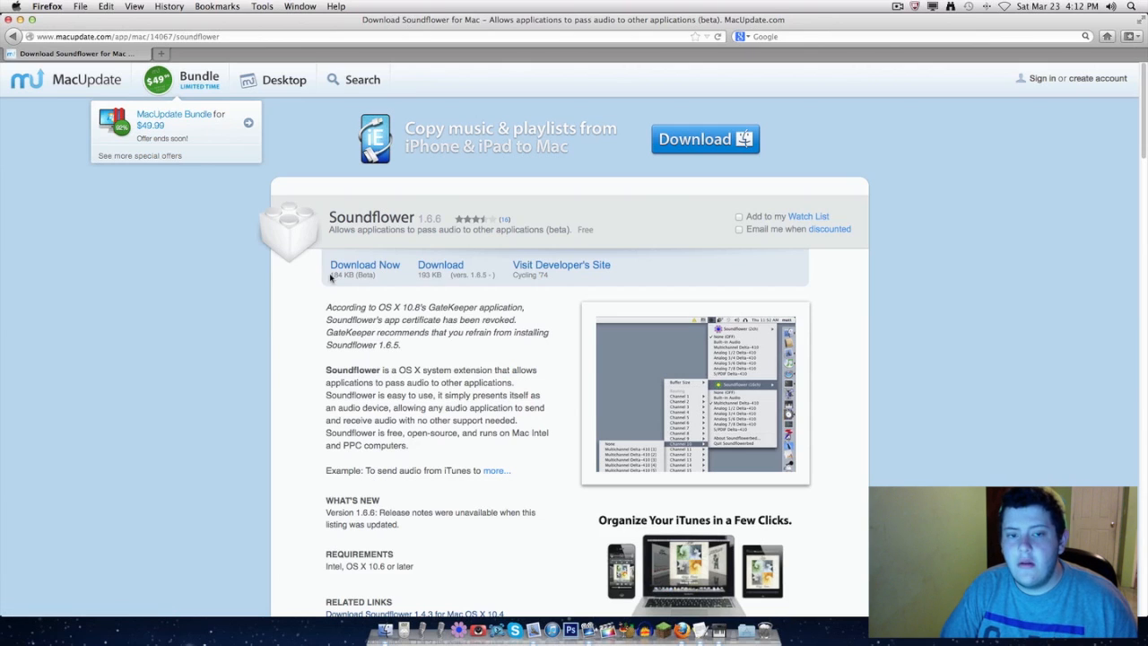
mouse_move(365, 269)
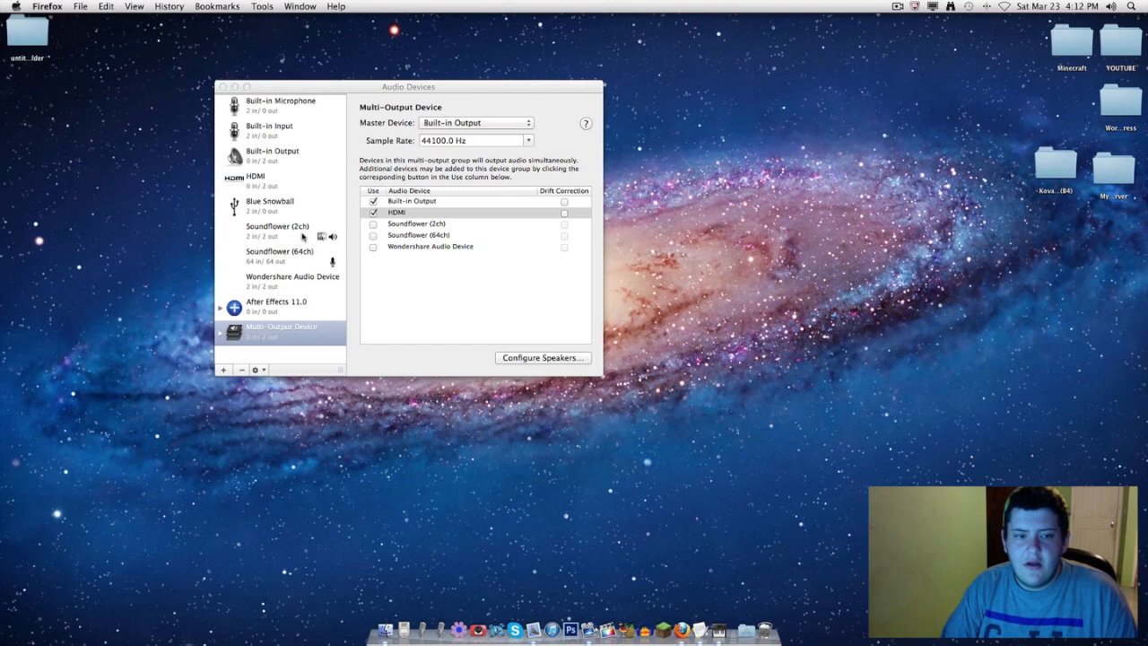
Inspect the Soundflower (2ch) device's settings, then close the Audio Devices window.
click(277, 231)
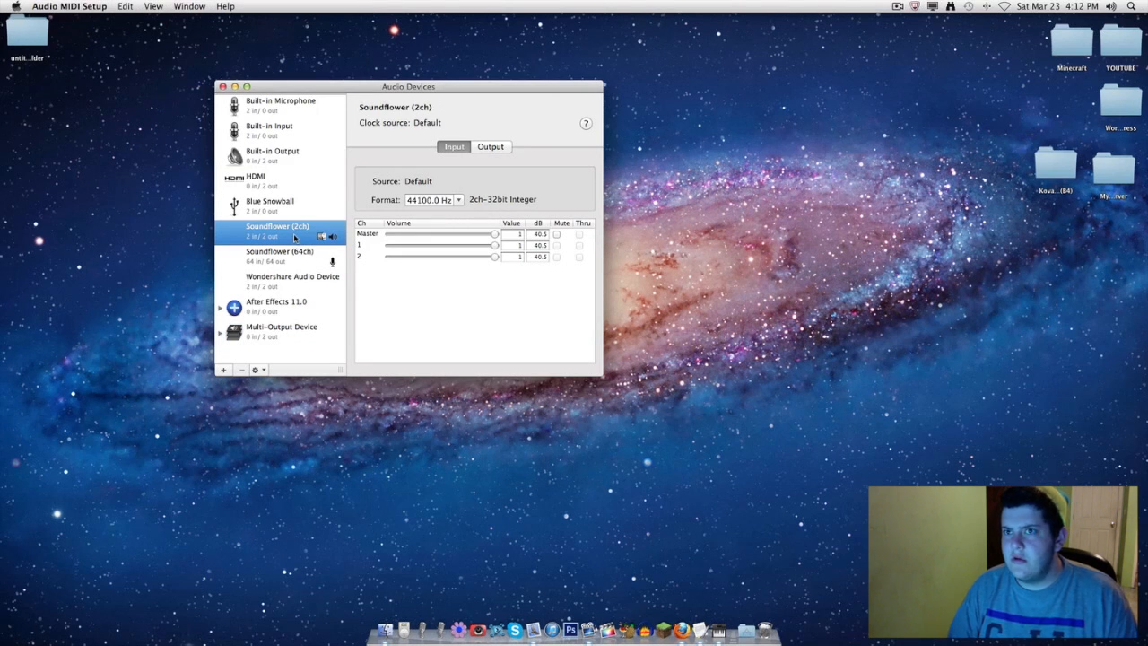
mouse_move(305, 263)
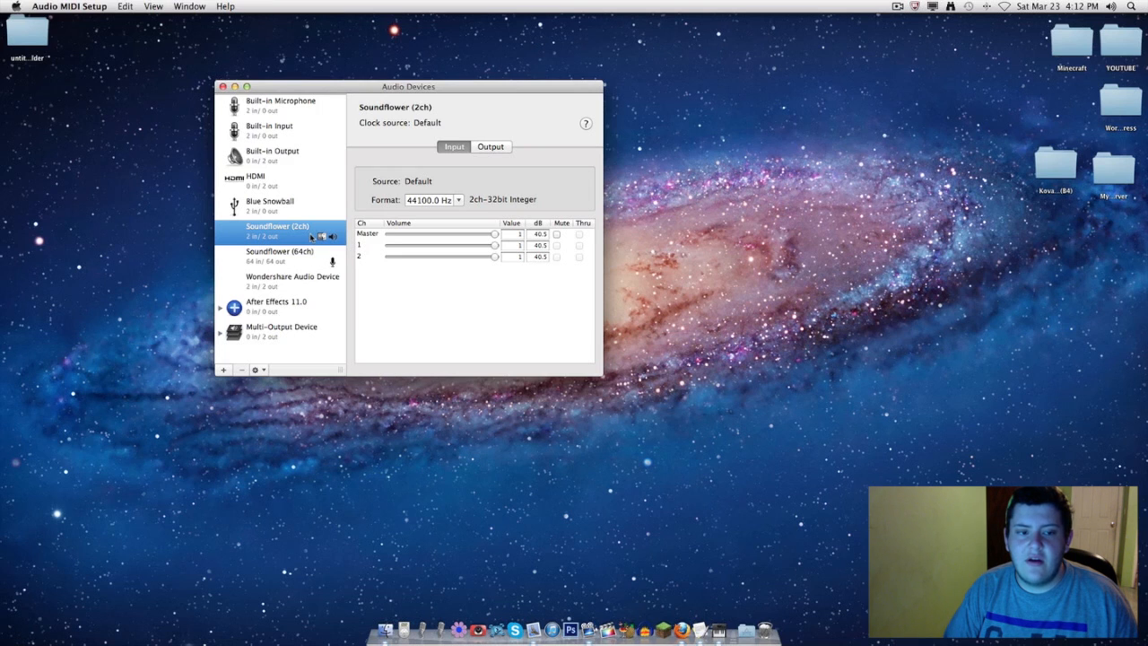
right_click(277, 228)
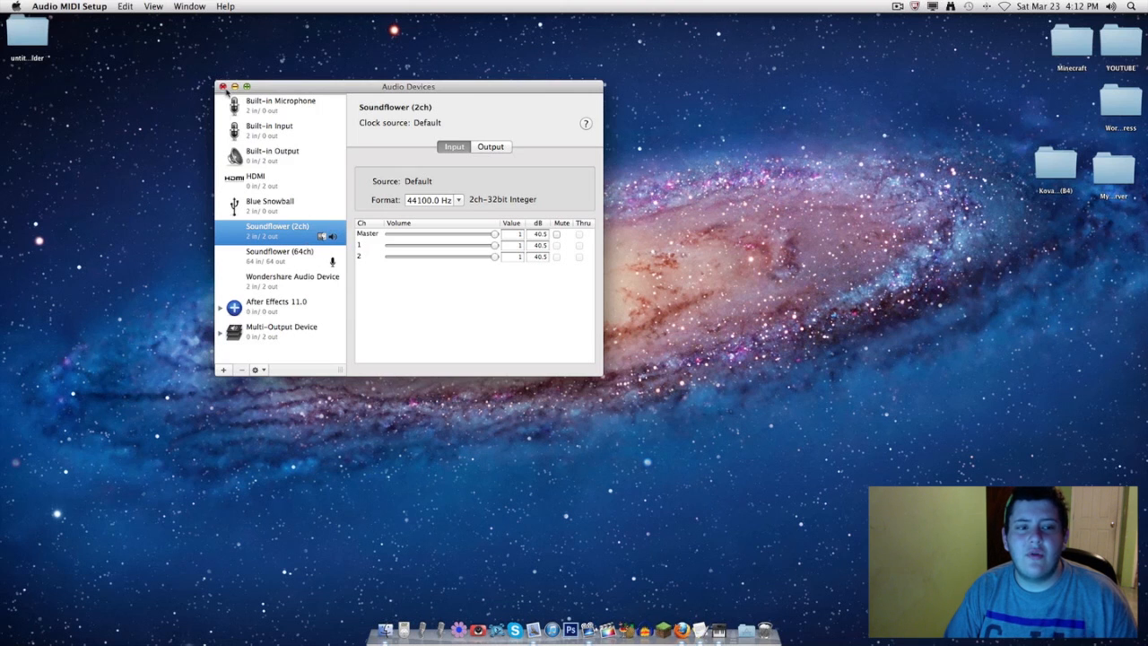
click(224, 86)
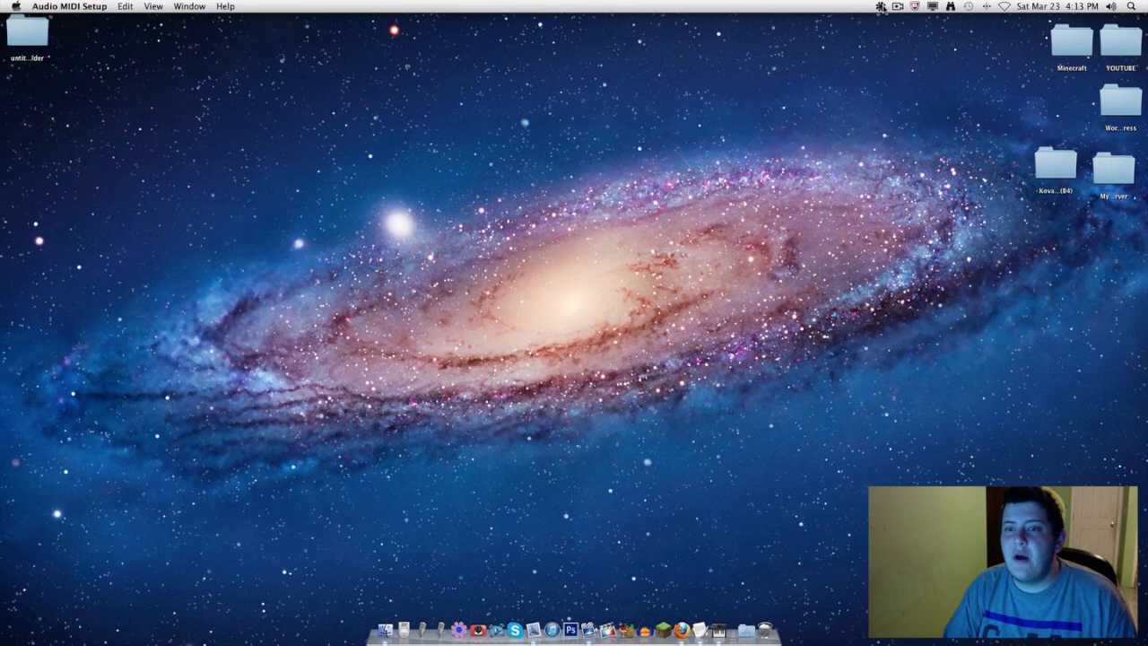
click(881, 7)
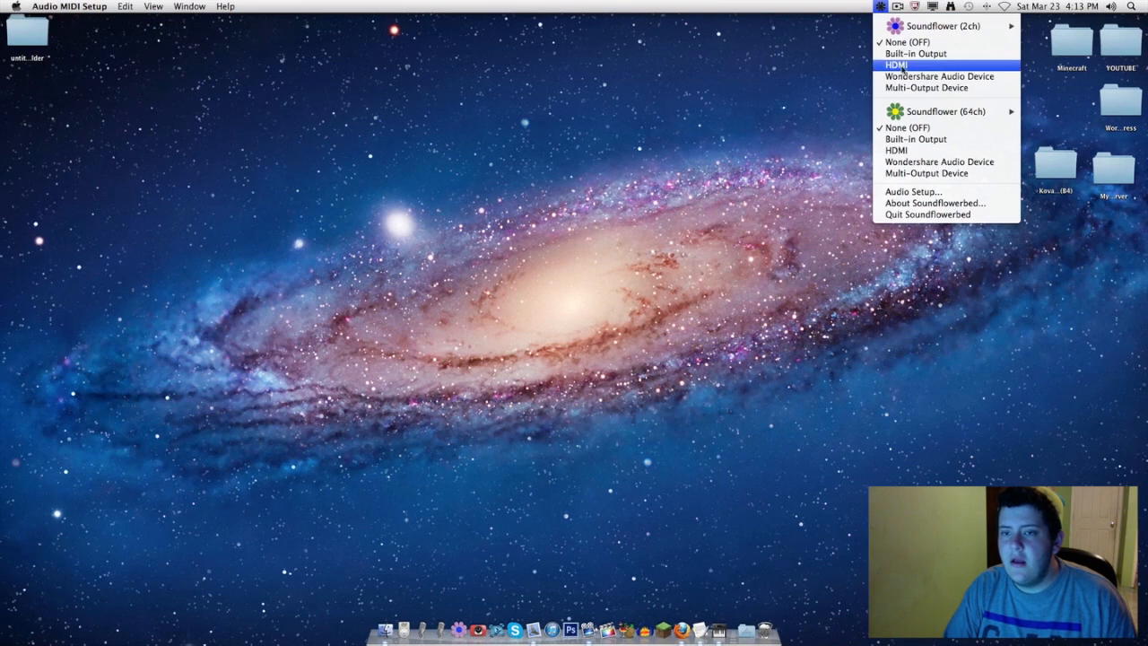
mouse_move(946, 111)
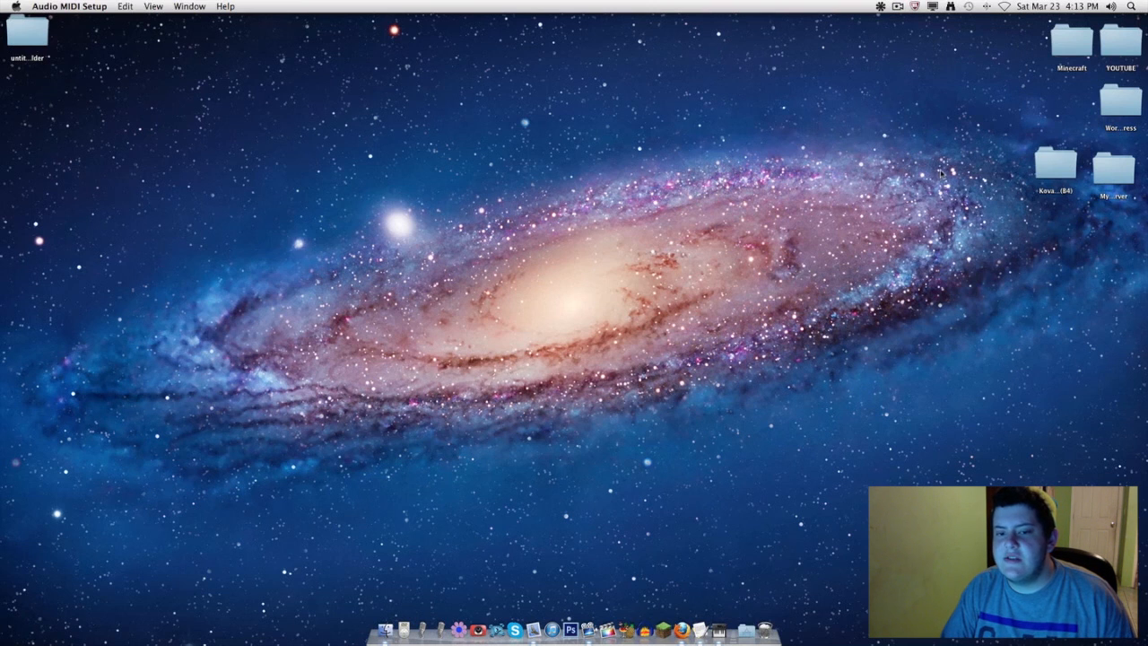
mouse_move(938, 172)
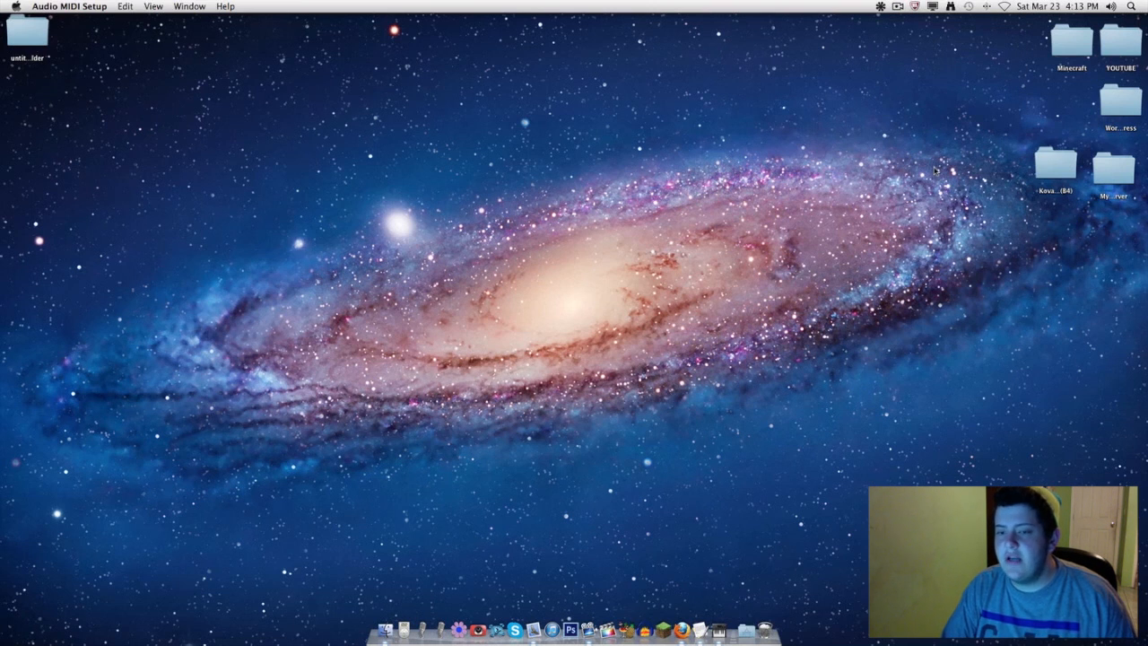